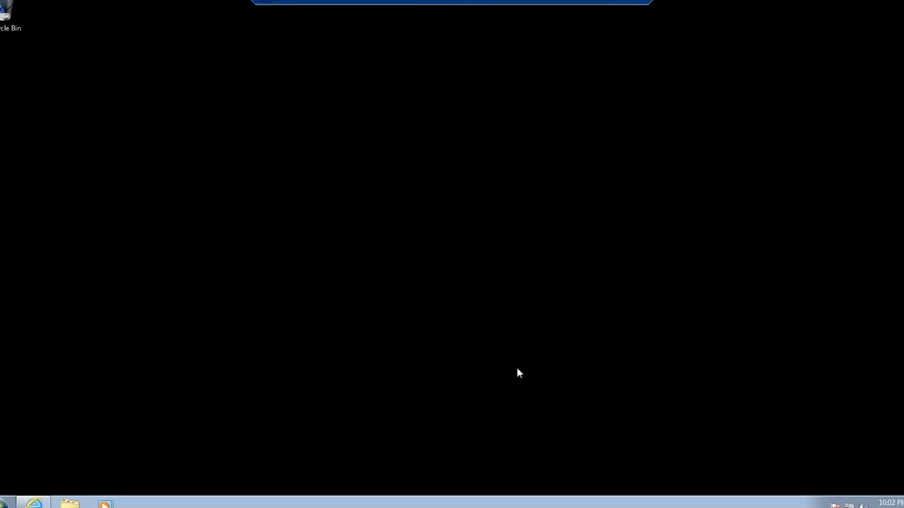
pyautogui.moveTo(194, 357)
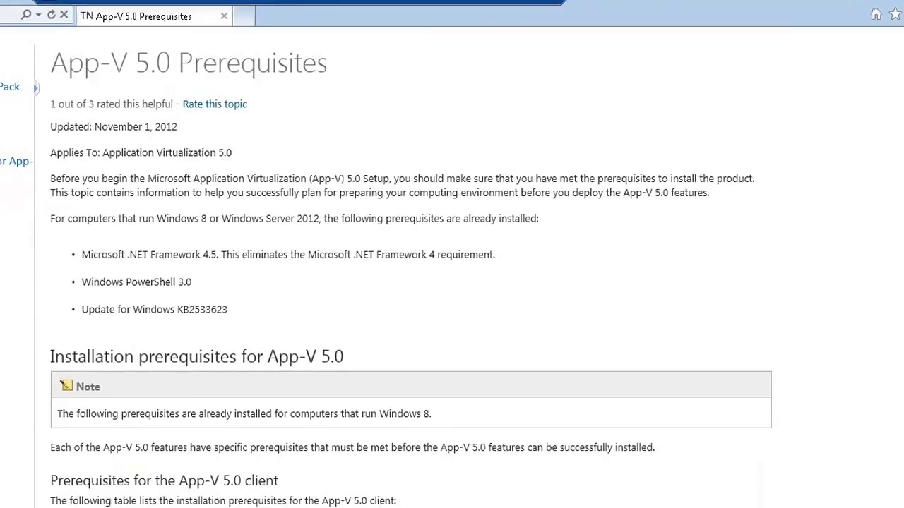
pyautogui.scroll(-3)
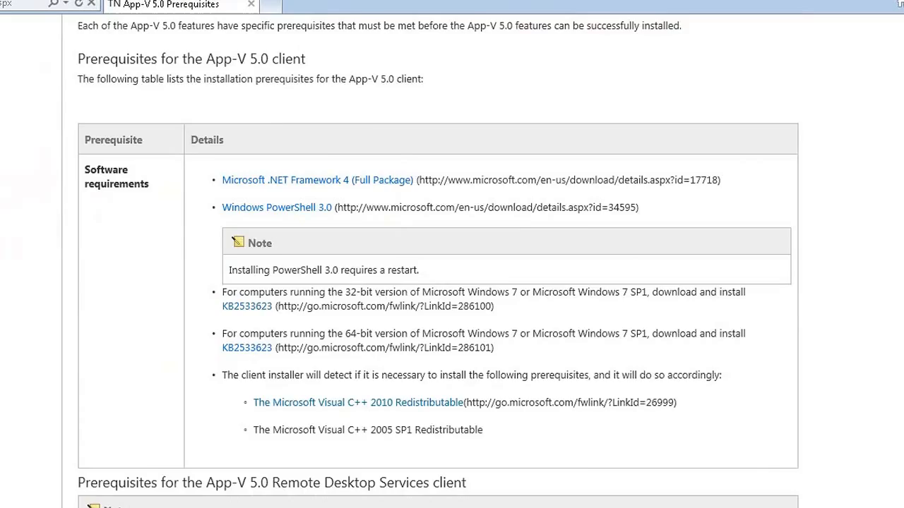
pyautogui.scroll(-3)
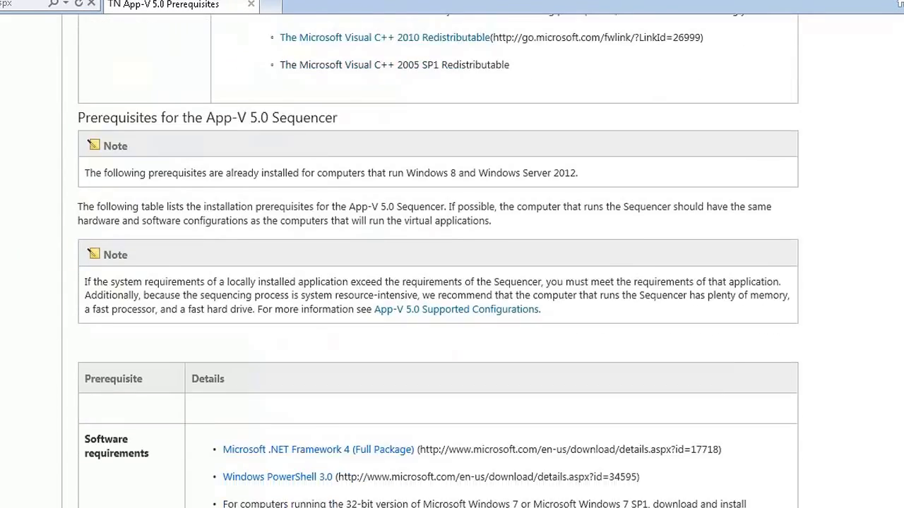
pyautogui.scroll(-3)
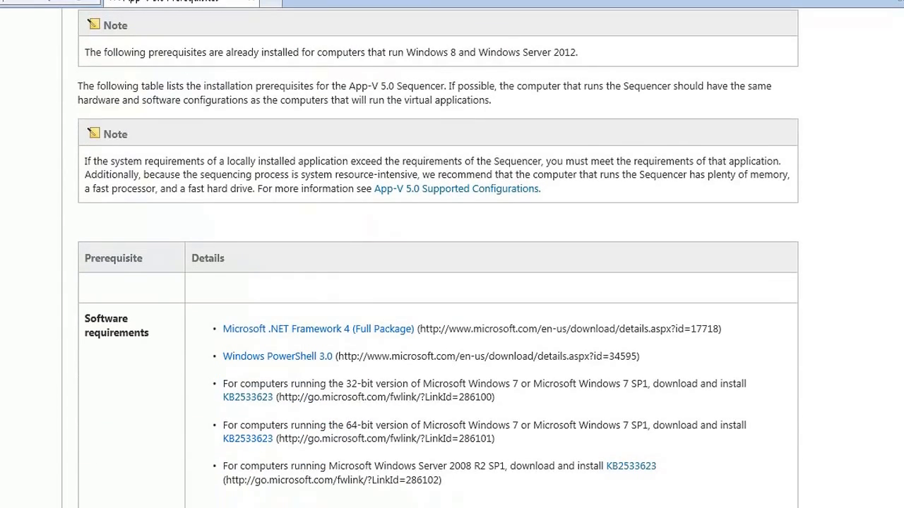
pyautogui.moveTo(347, 338)
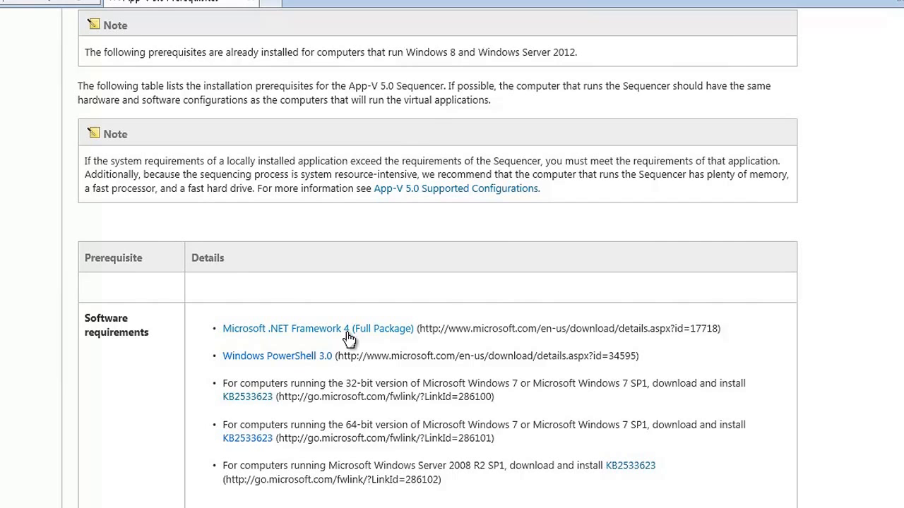
pyautogui.moveTo(316, 363)
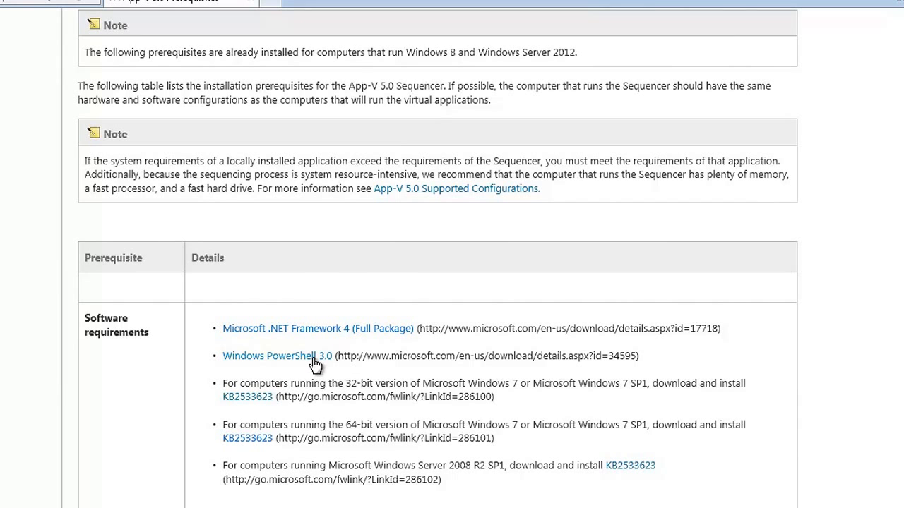
pyautogui.moveTo(261, 407)
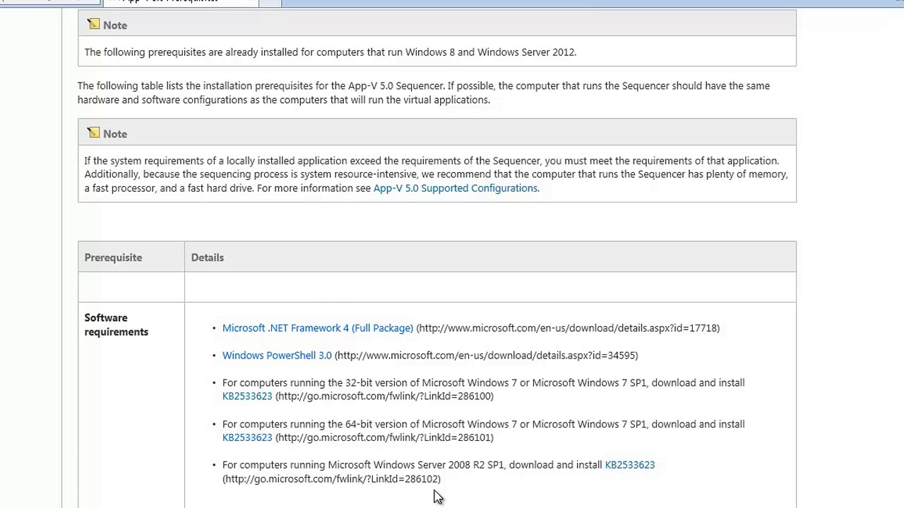
pyautogui.moveTo(332, 390)
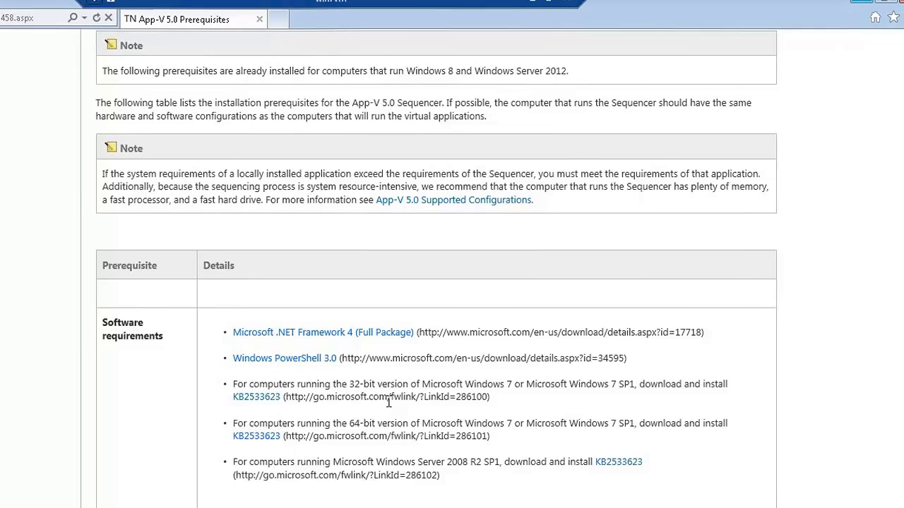
pyautogui.scroll(-3)
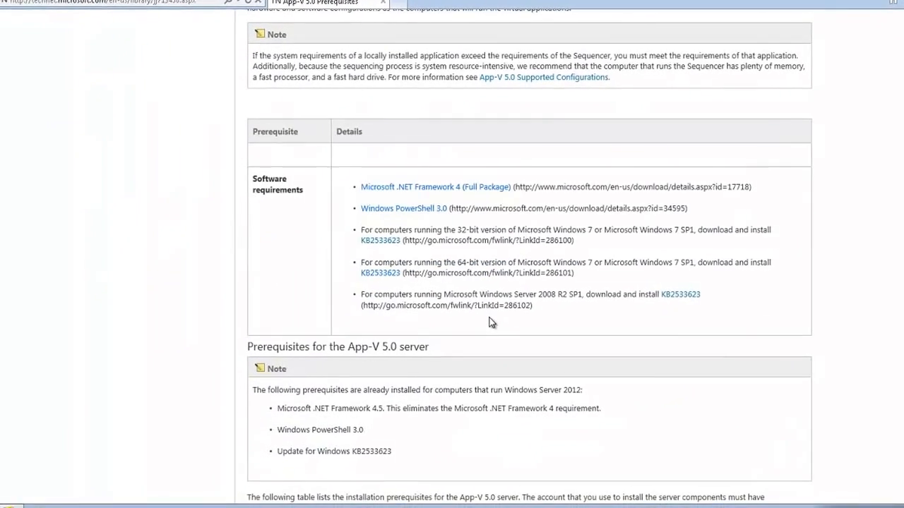
pyautogui.scroll(-3)
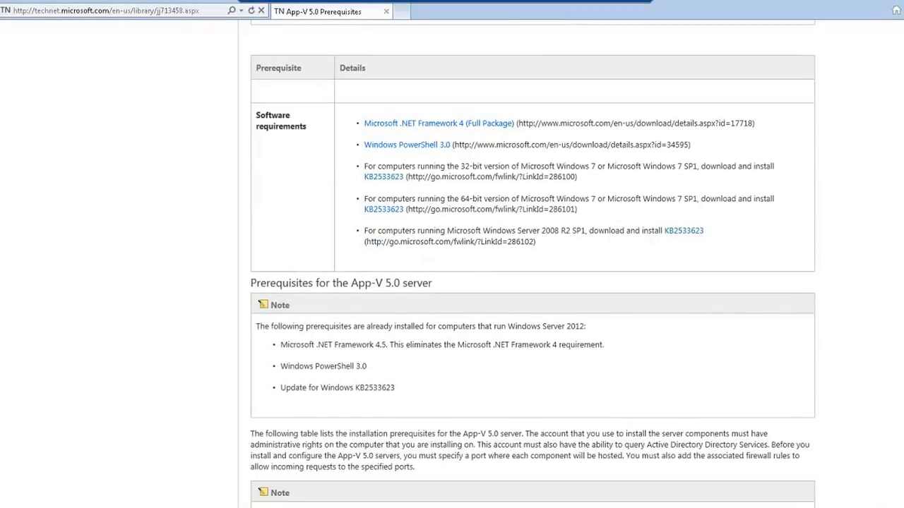
pyautogui.click(11, 505)
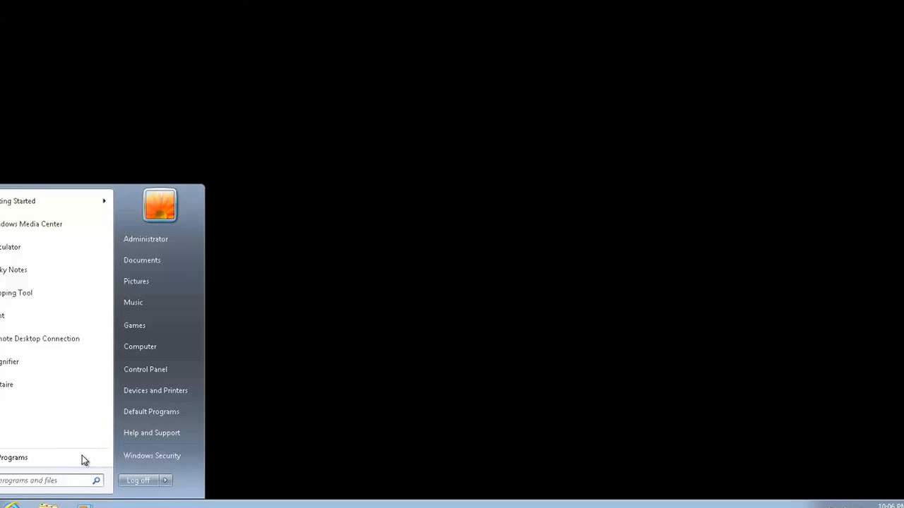
# Search the Start menu for 'services' and launch services.msc
pyautogui.write('services')
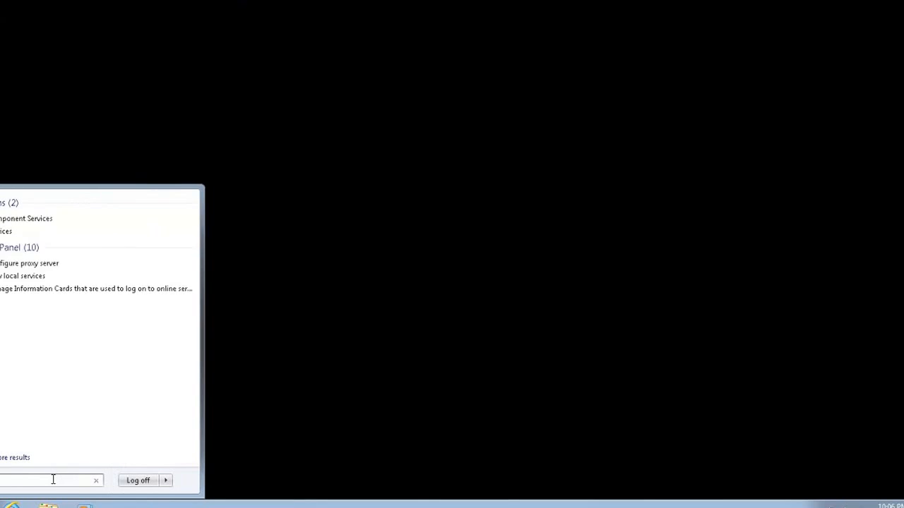
pyautogui.write('ms')
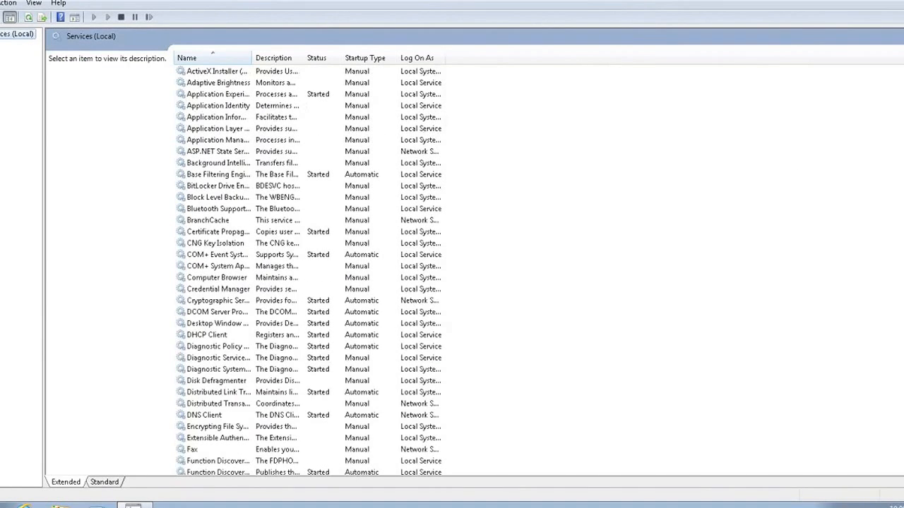
pyautogui.scroll(-3)
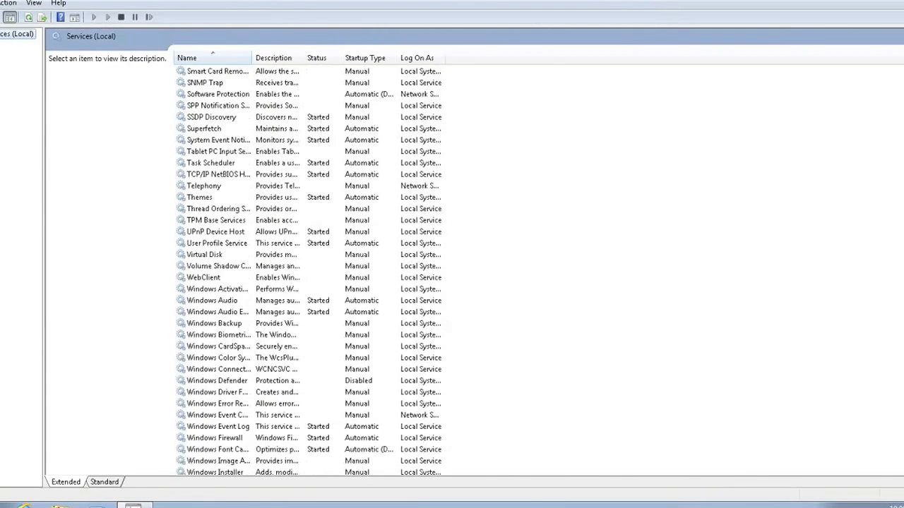
pyautogui.scroll(-3)
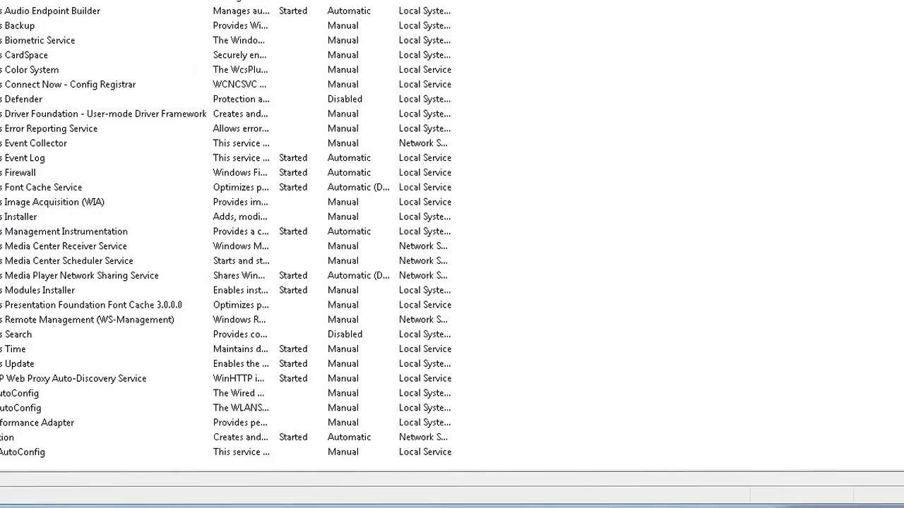
pyautogui.moveTo(207, 29)
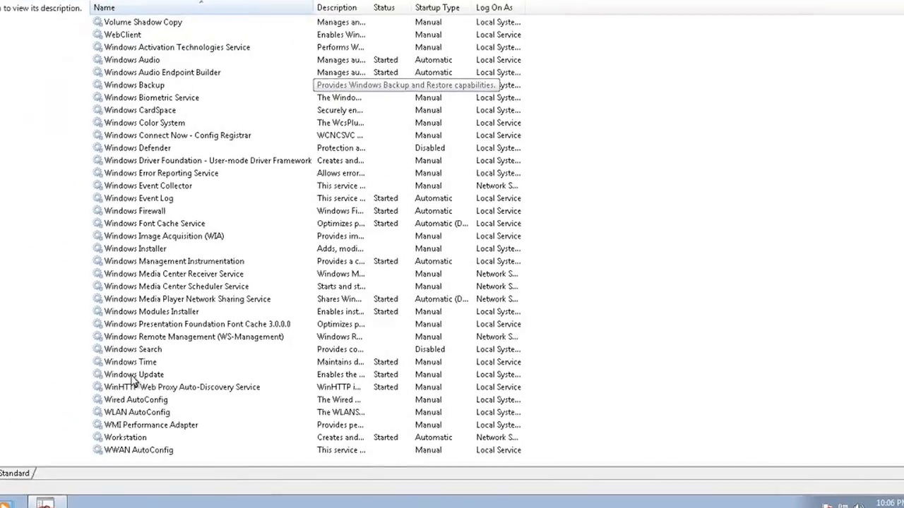
# Stop the Windows Update service and set its startup type to Disabled
pyautogui.doubleClick(132, 374)
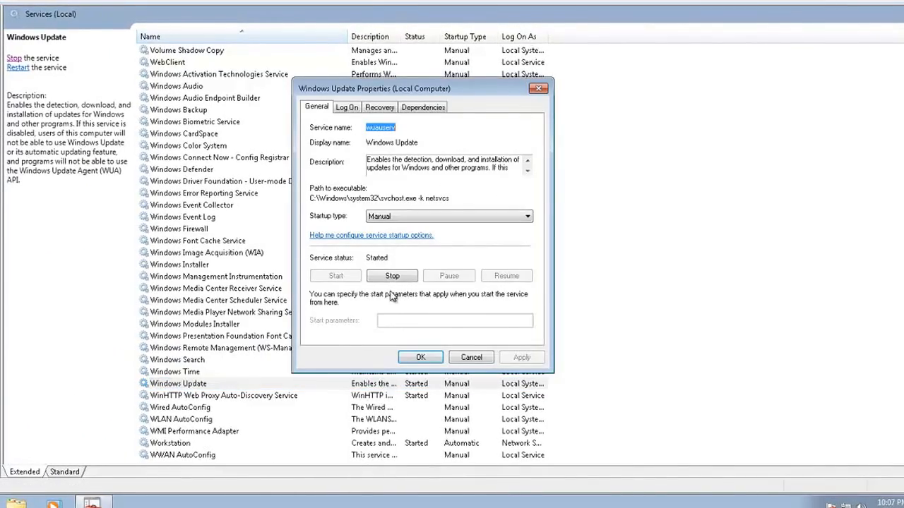
pyautogui.click(392, 275)
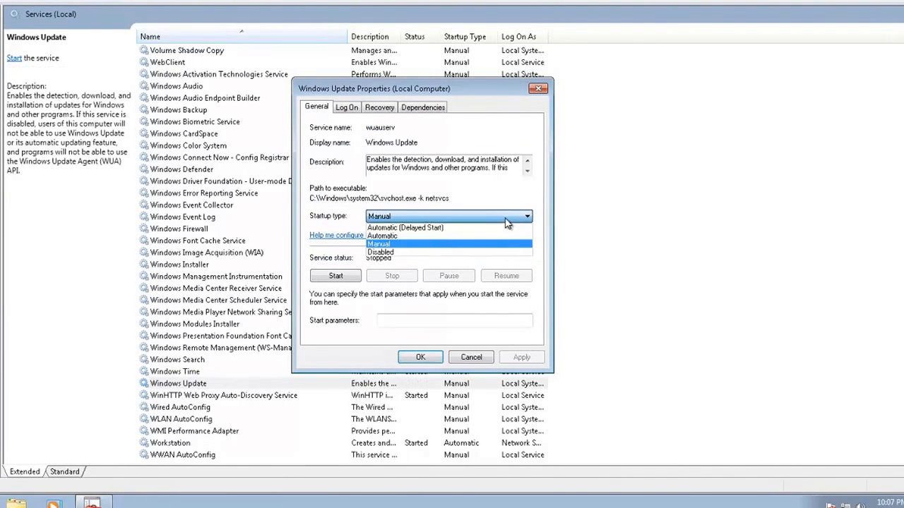
pyautogui.click(380, 252)
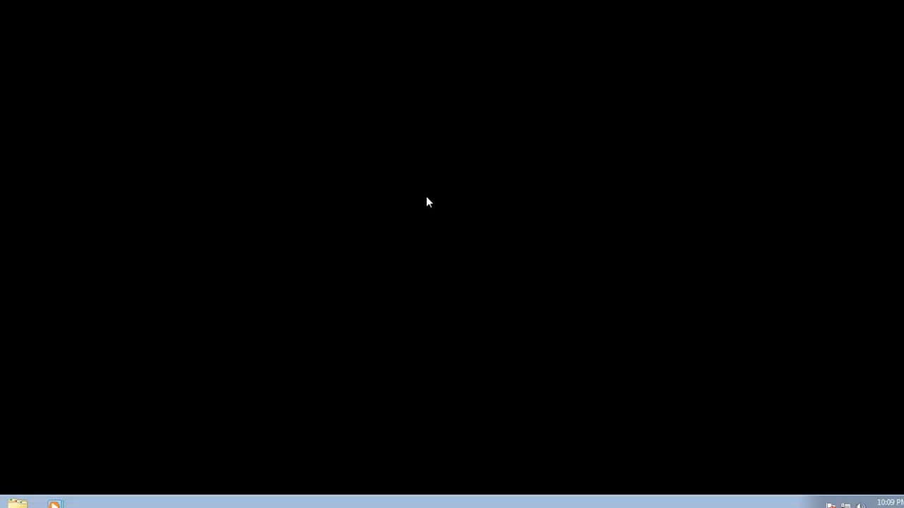
pyautogui.moveTo(2, 447)
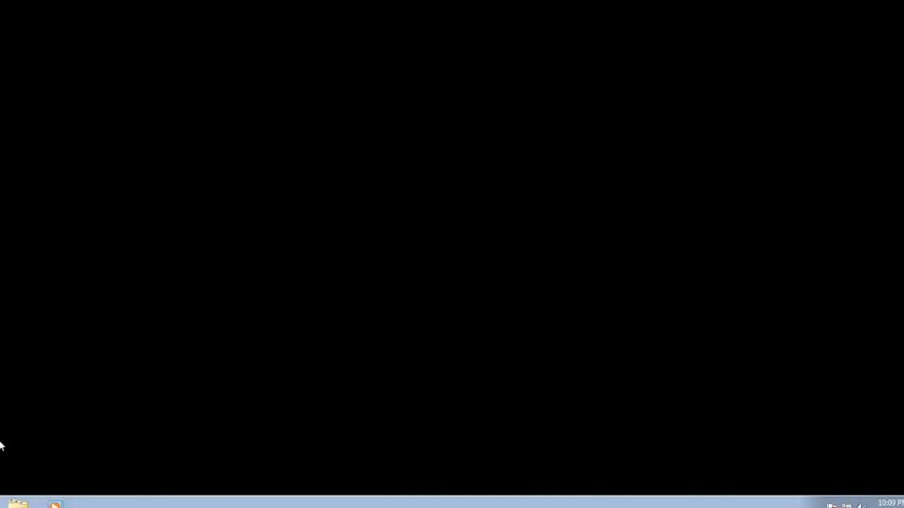
# Browse to Computer in Windows Explorer and open the MDOP 2013 DVD drive (D:)
pyautogui.click(17, 504)
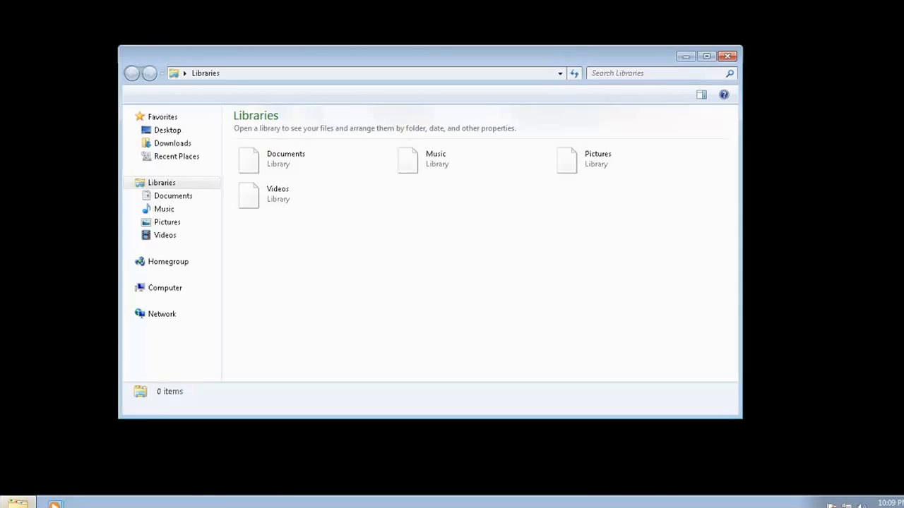
pyautogui.click(165, 287)
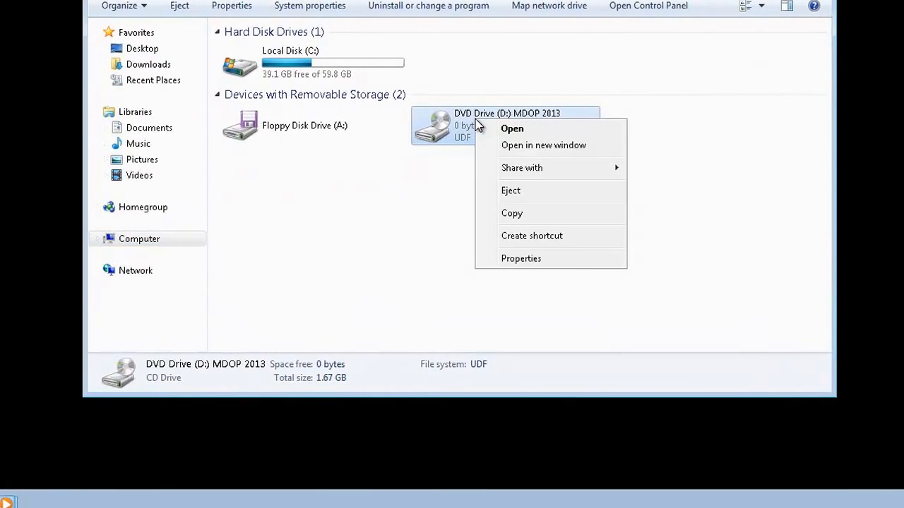
pyautogui.click(512, 128)
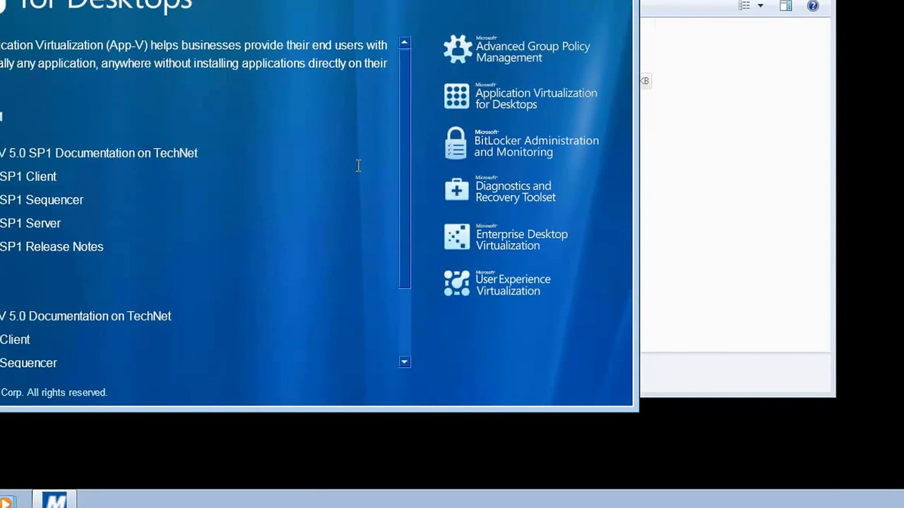
pyautogui.moveTo(30, 223)
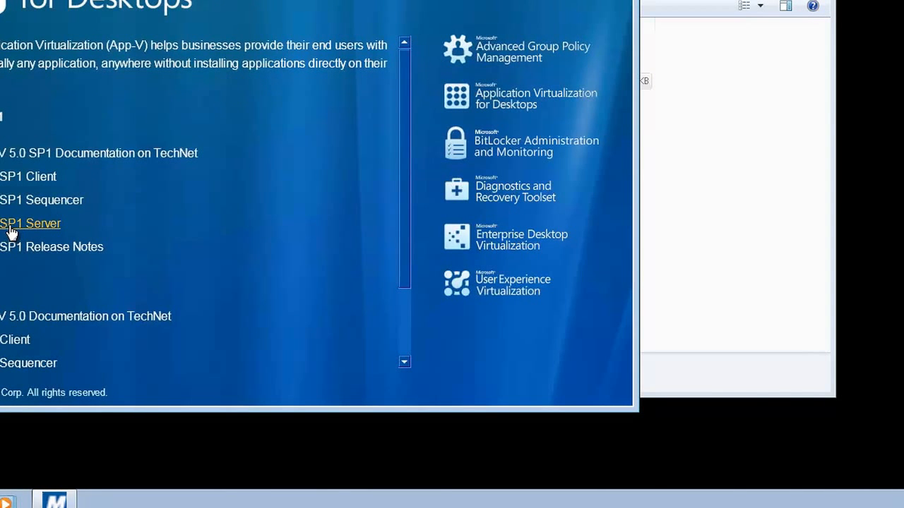
pyautogui.moveTo(42, 199)
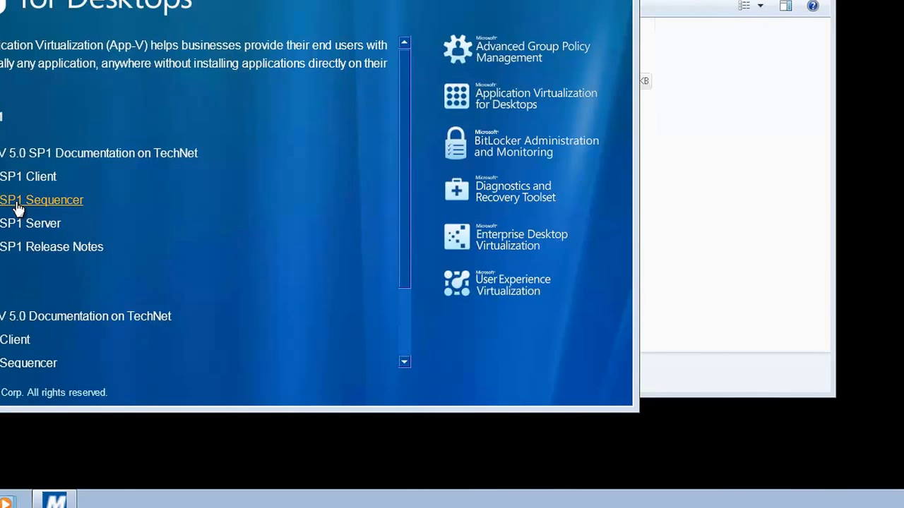
# Start App-V 5.0 SP1 Sequencer setup, accept the license, and decline the improvement program
pyautogui.click(41, 200)
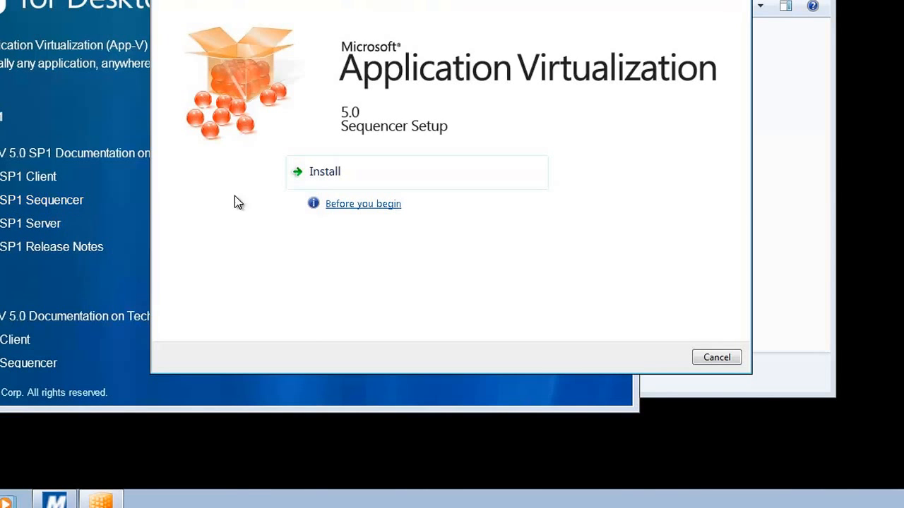
pyautogui.moveTo(353, 177)
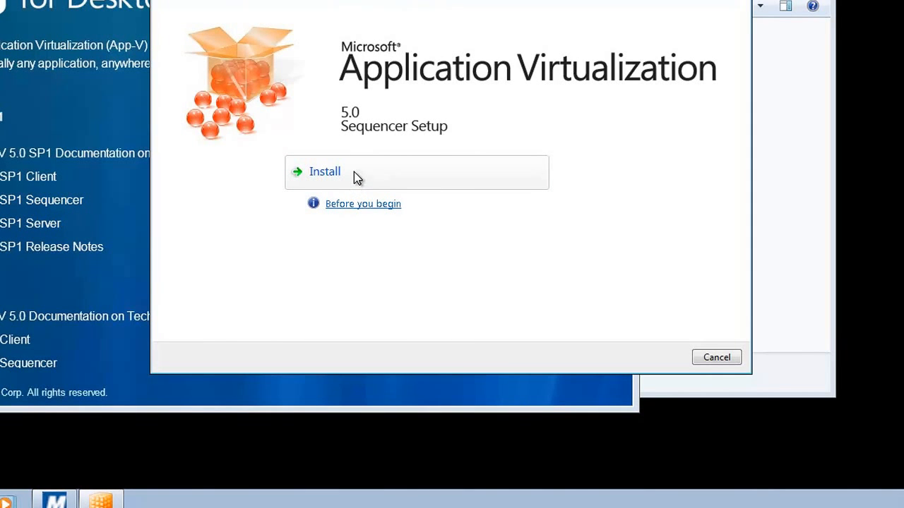
pyautogui.click(324, 171)
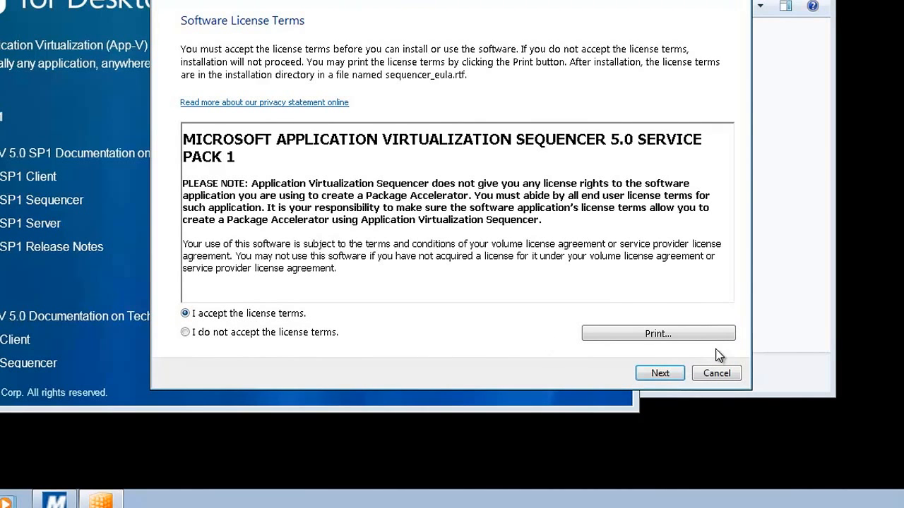
pyautogui.click(660, 372)
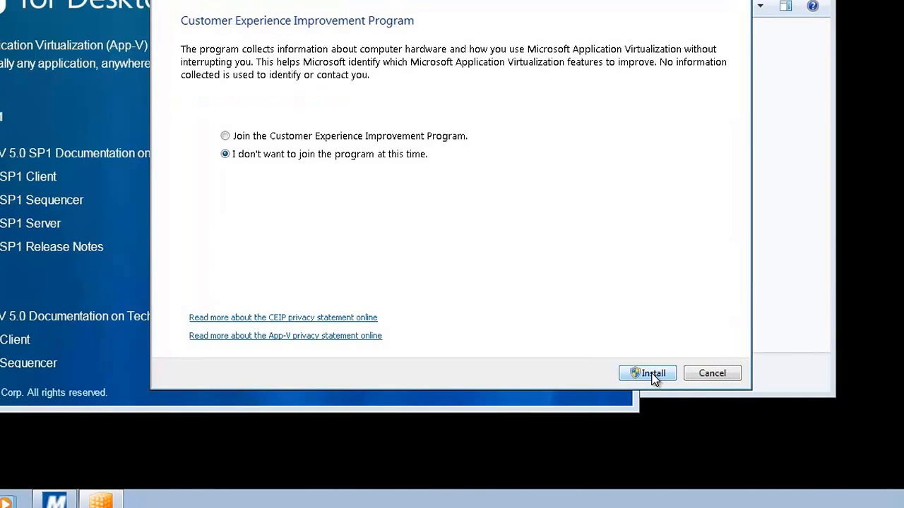
pyautogui.moveTo(551, 314)
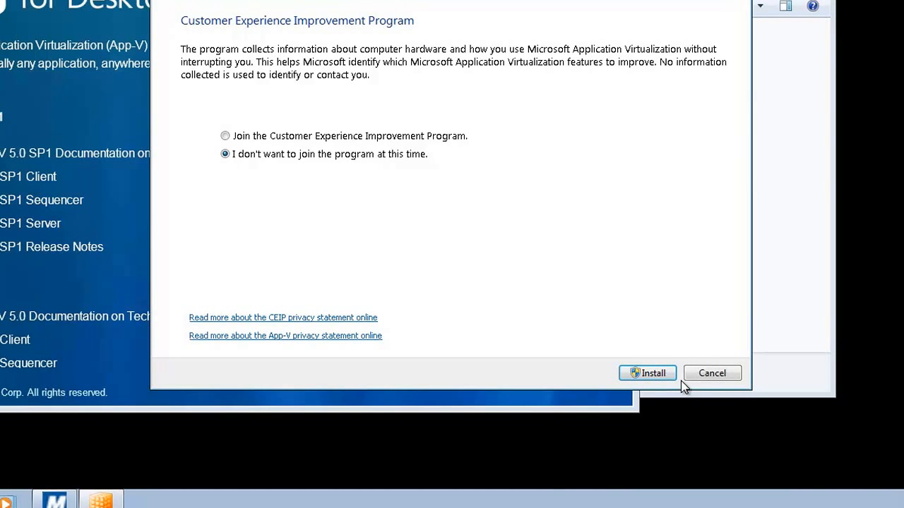
pyautogui.click(647, 372)
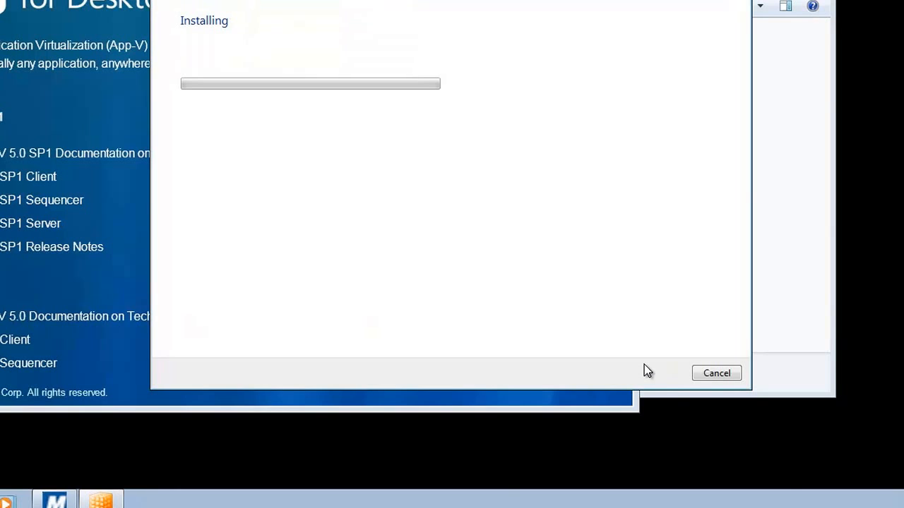
pyautogui.moveTo(642, 353)
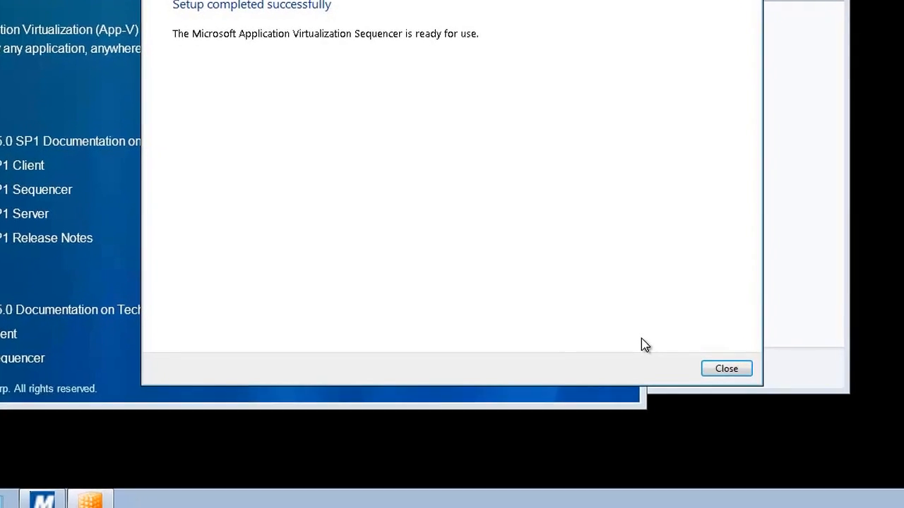
# Close the App-V 5.0 Sequencer Setup window once installation completes
pyautogui.click(725, 369)
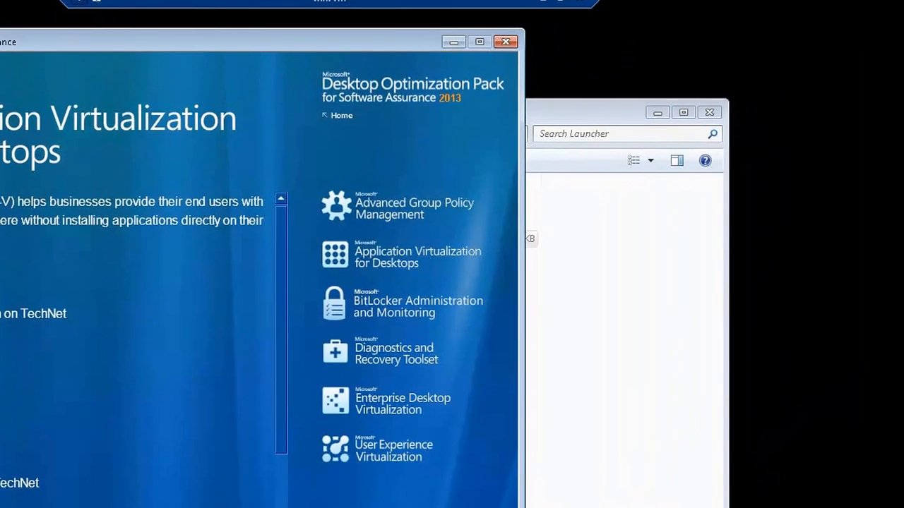